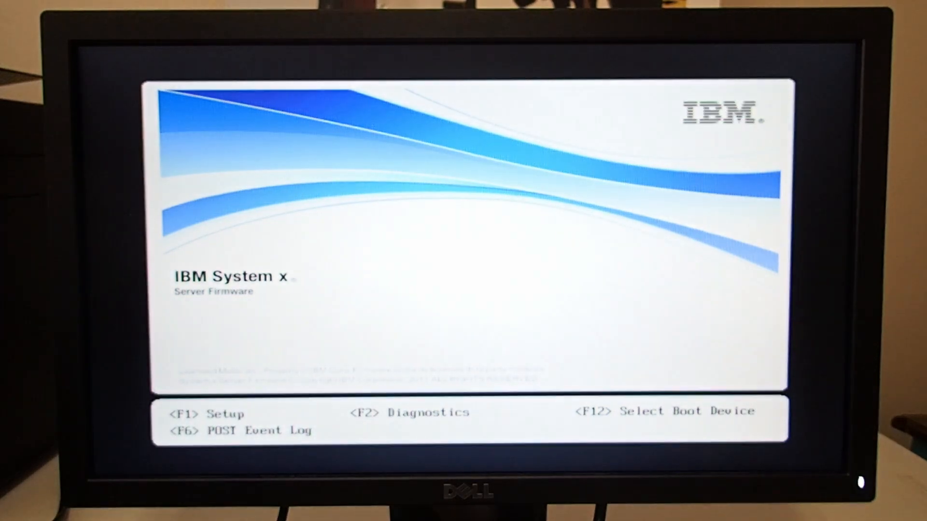
# Boot the IBM server once from USB Storage via the F12 boot menu
pyautogui.press('f12')
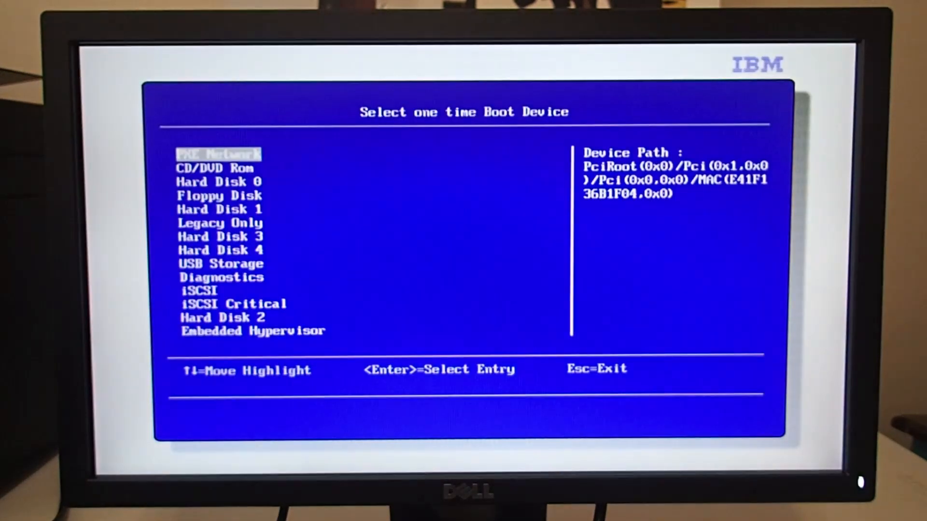
pyautogui.press('Down')
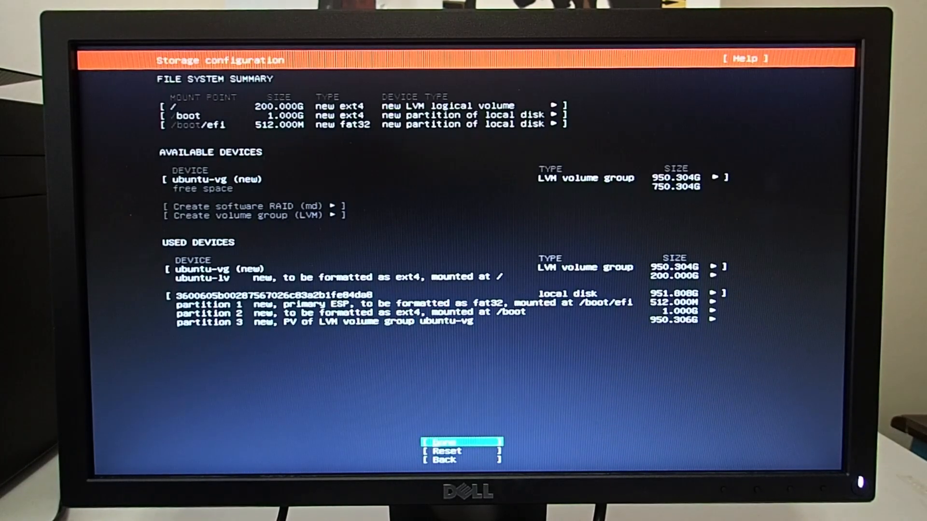
# Accept the 200 GB LVM root, /boot and EFI layout and confirm the destructive install
pyautogui.click(461, 442)
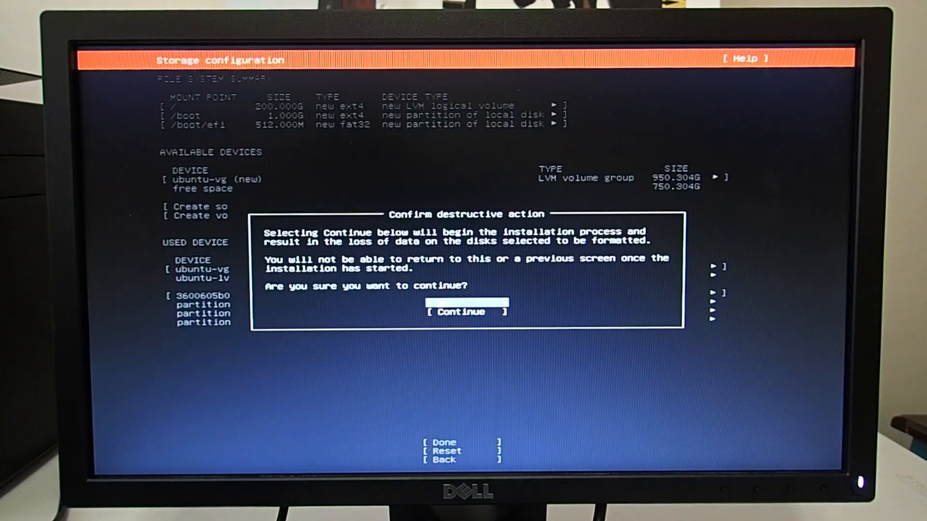
pyautogui.click(467, 312)
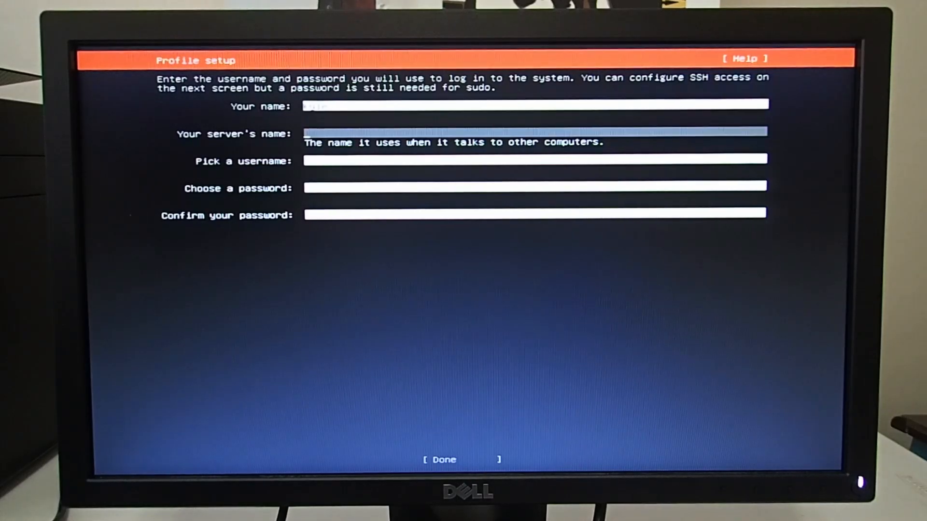
# Enter server name gaia, username kyle, and a matching password in Profile setup
pyautogui.write('gaia')
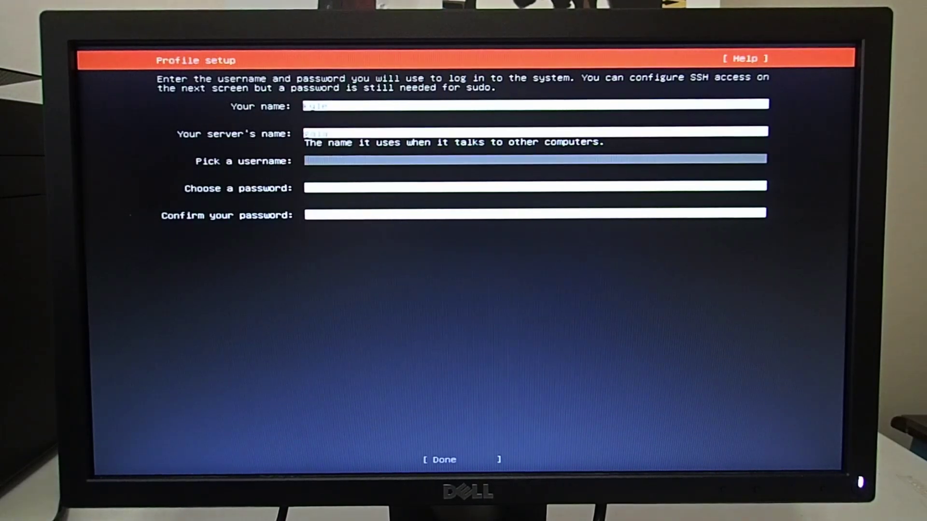
pyautogui.write('kyle')
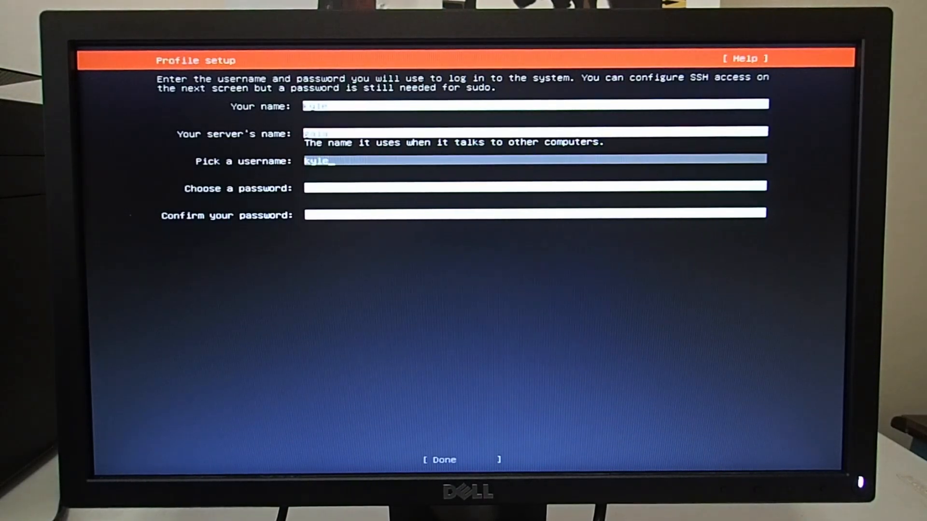
pyautogui.press('Tab')
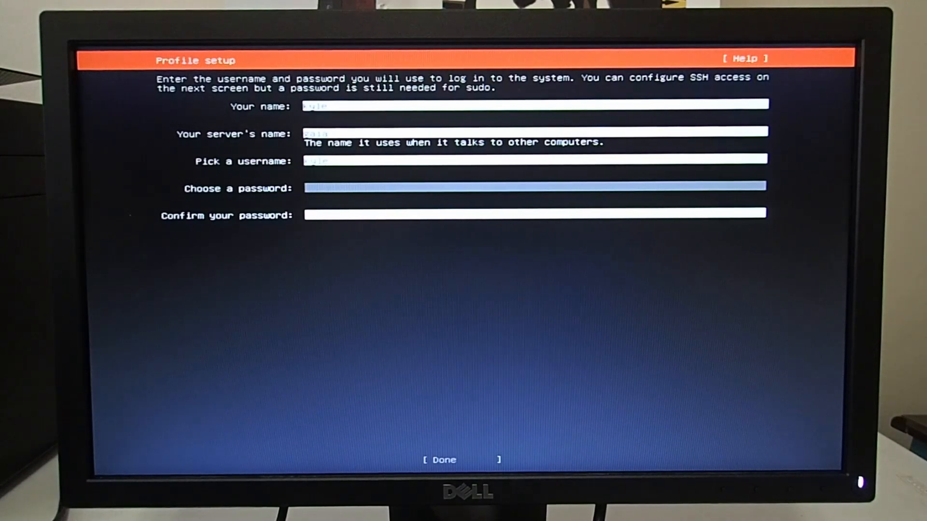
pyautogui.write('****')
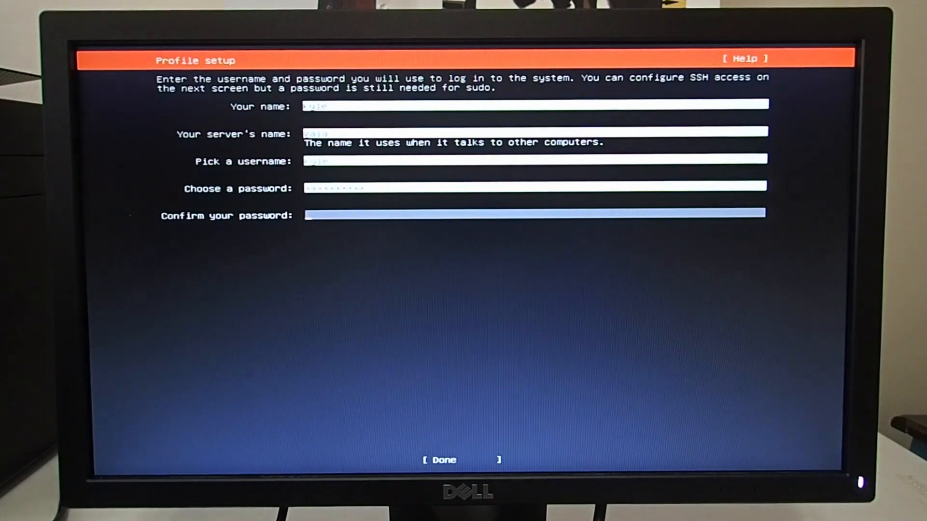
pyautogui.write('password')
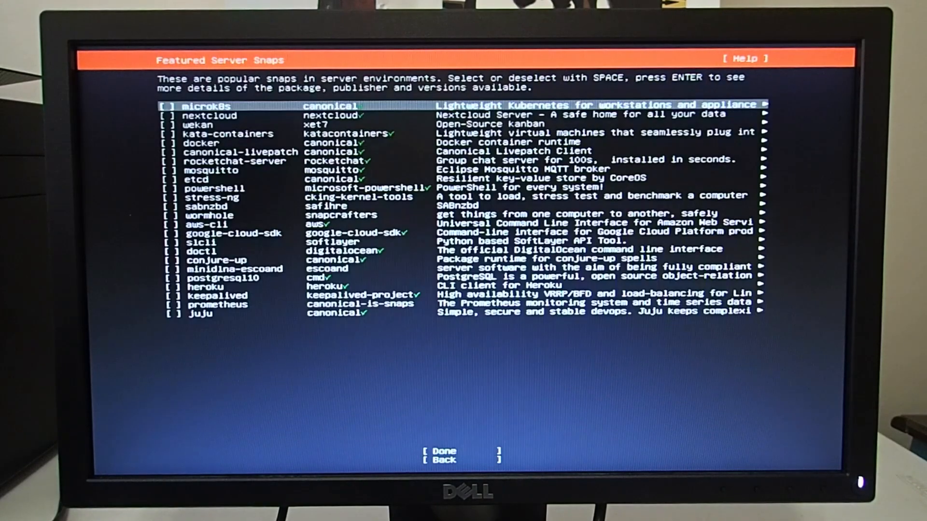
# Browse down the Featured Server Snaps list without selecting any snap
pyautogui.press('Down')
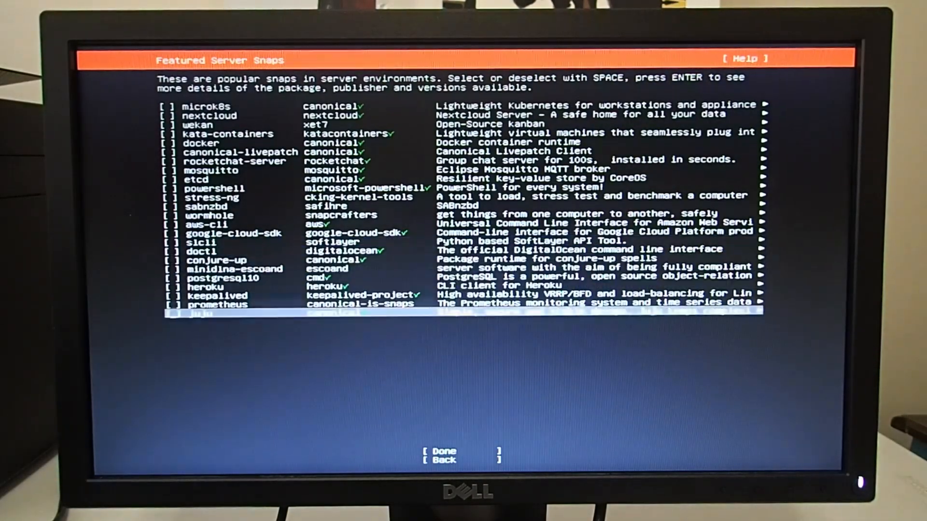